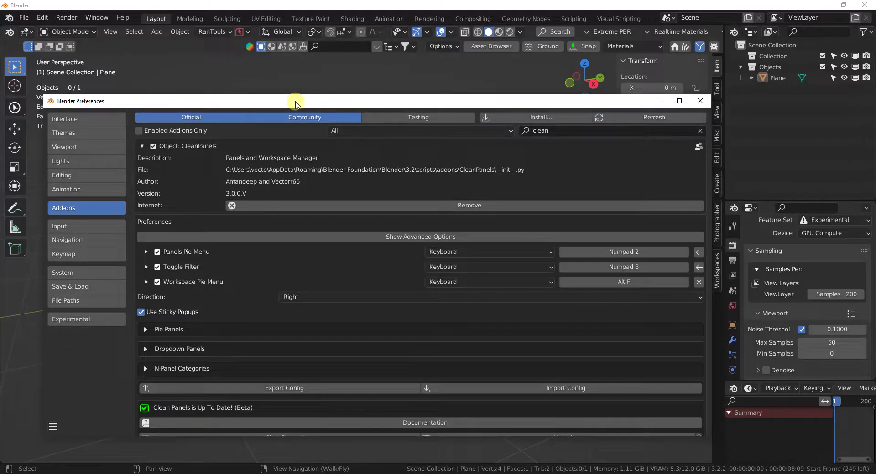
{"action": "mouse_move", "coordinate": [378, 236]}
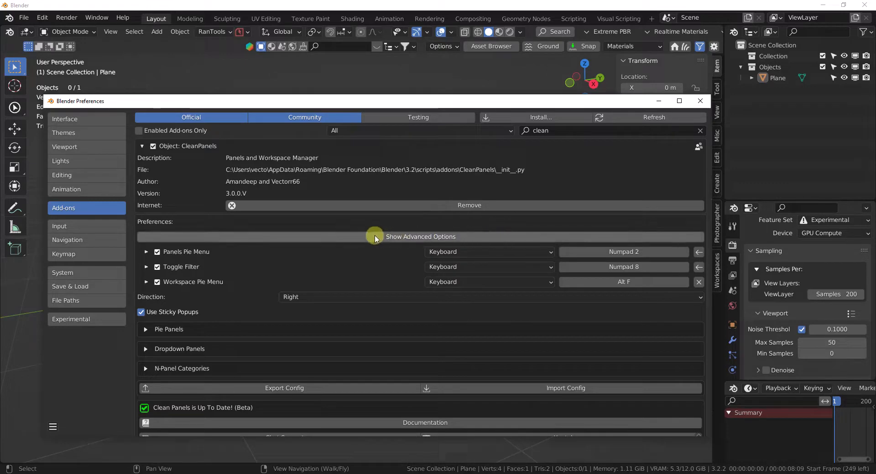
{"action": "mouse_move", "coordinate": [375, 237]}
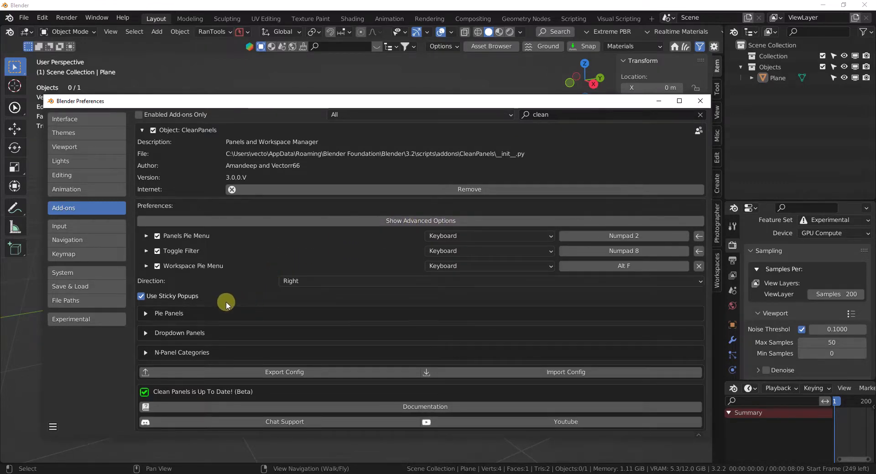
{"action": "mouse_move", "coordinate": [250, 267]}
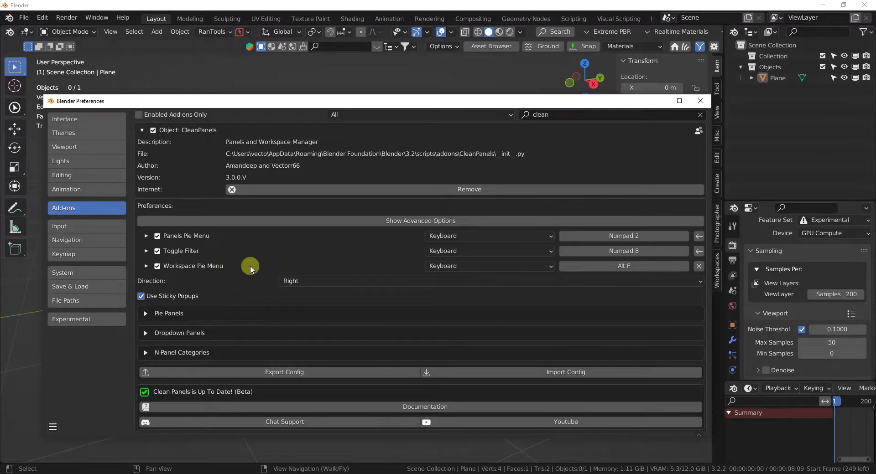
{"action": "mouse_move", "coordinate": [238, 402]}
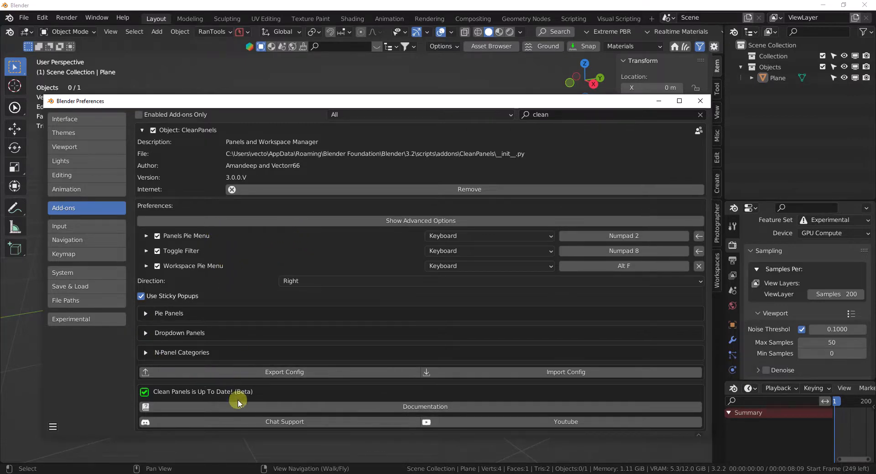
{"action": "mouse_move", "coordinate": [253, 350]}
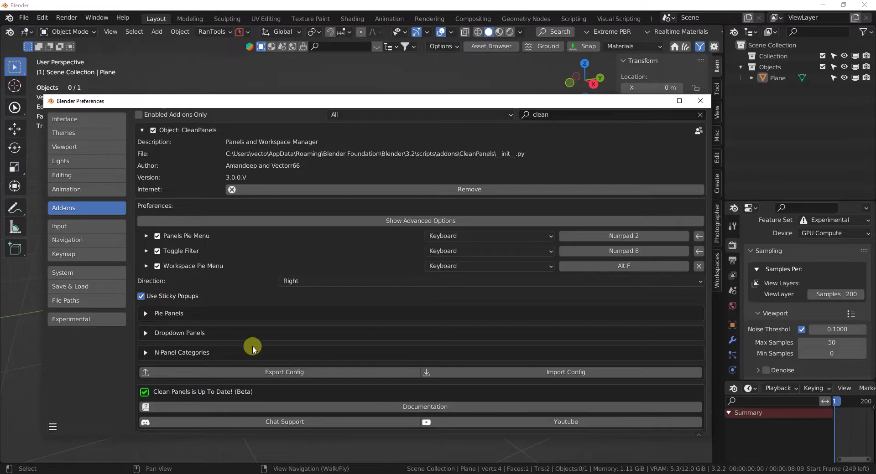
{"action": "mouse_move", "coordinate": [296, 242]}
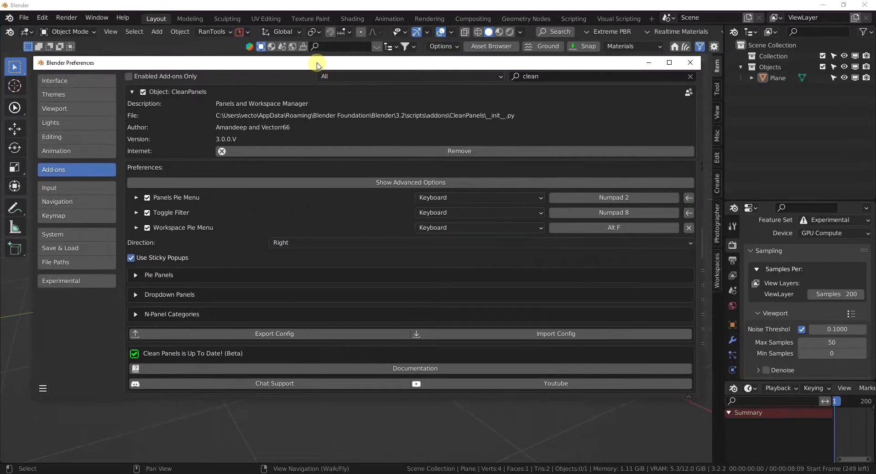
- Turn on Show Advanced Options in the CleanPanels add-on preferences
{"action": "left_click", "coordinate": [408, 181]}
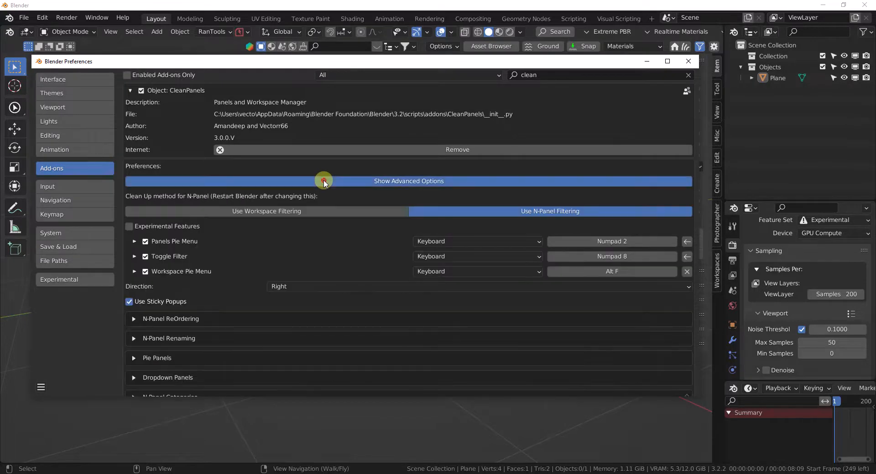
{"action": "mouse_move", "coordinate": [384, 217]}
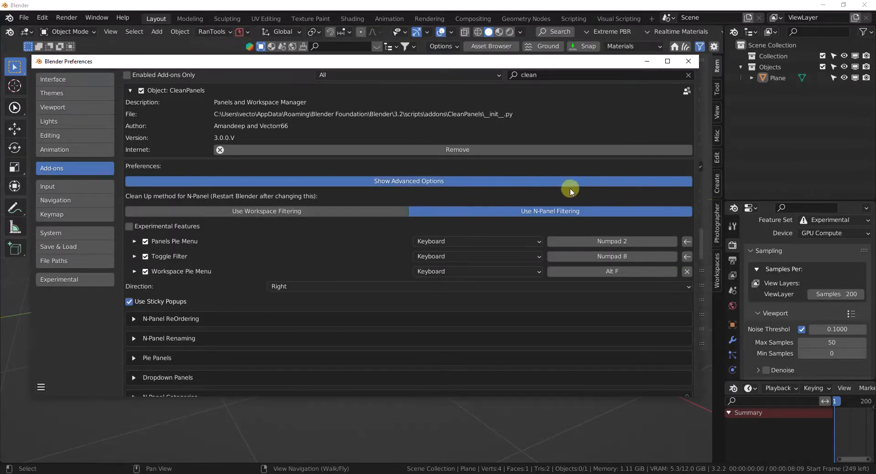
{"action": "mouse_move", "coordinate": [224, 204]}
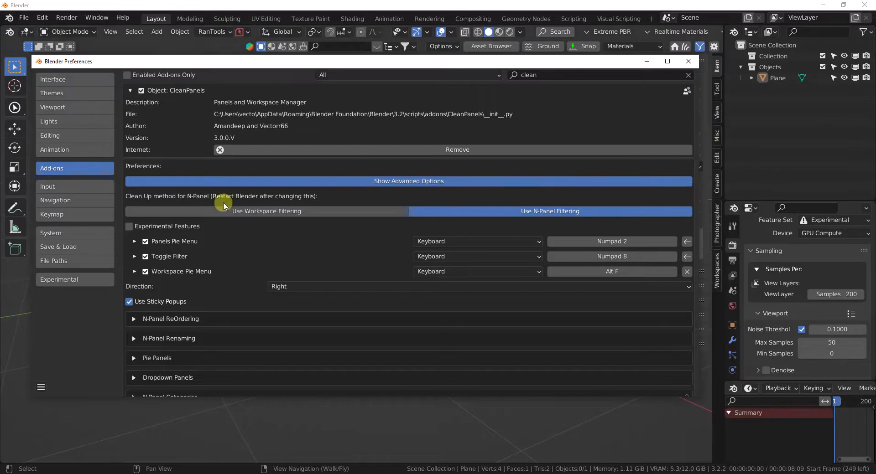
{"action": "mouse_move", "coordinate": [271, 211]}
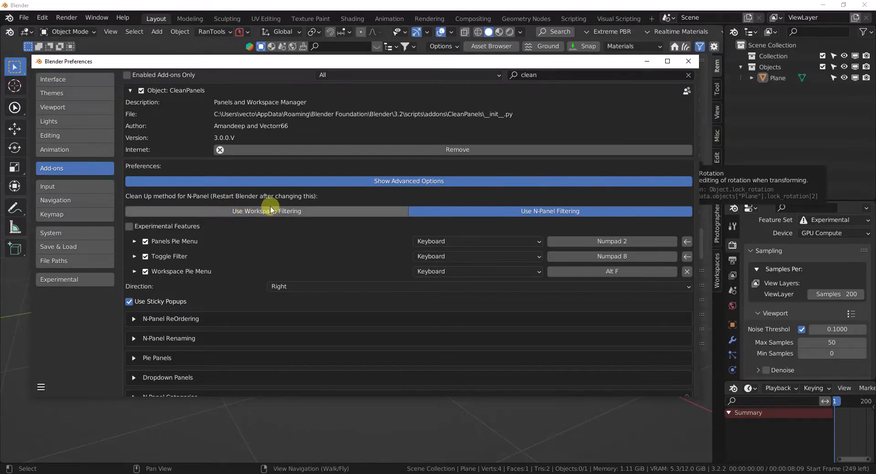
{"action": "mouse_move", "coordinate": [267, 212]}
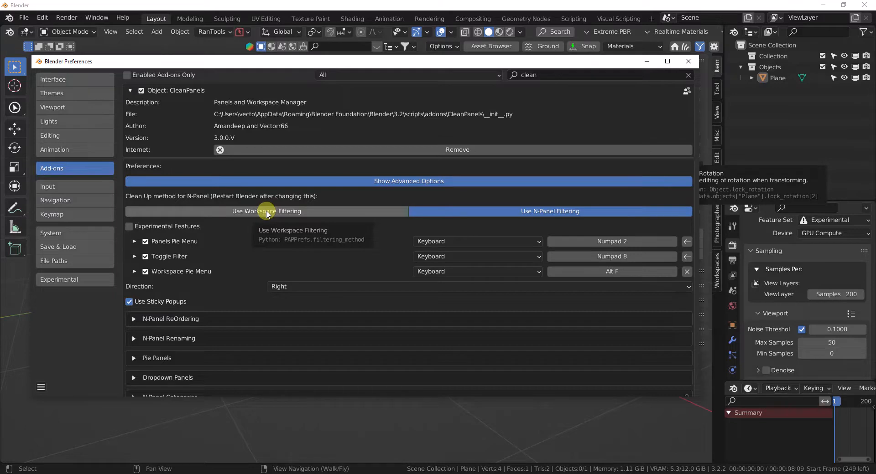
{"action": "mouse_move", "coordinate": [378, 174]}
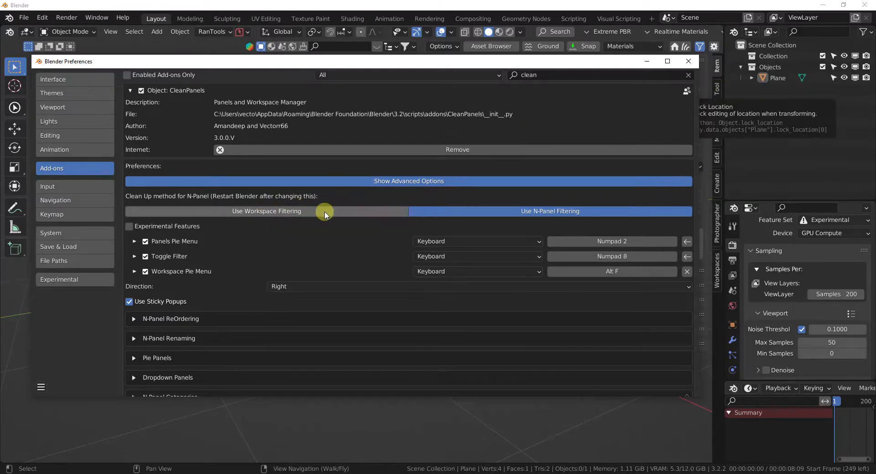
{"action": "mouse_move", "coordinate": [323, 212]}
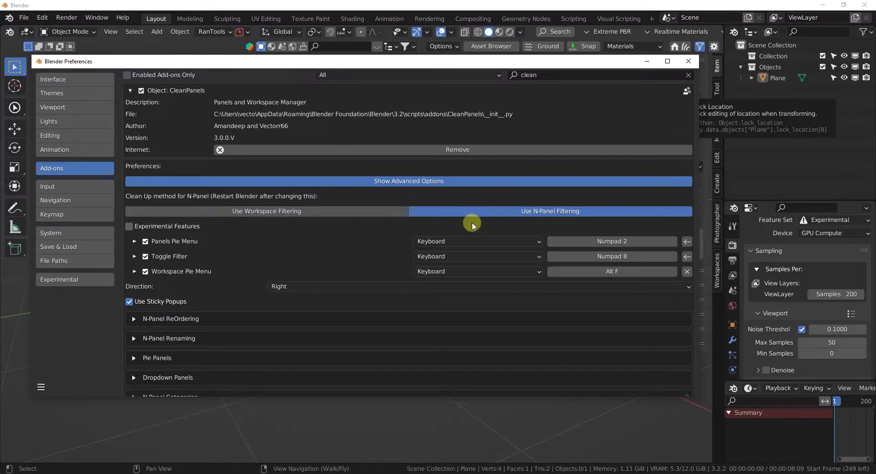
{"action": "mouse_move", "coordinate": [508, 212]}
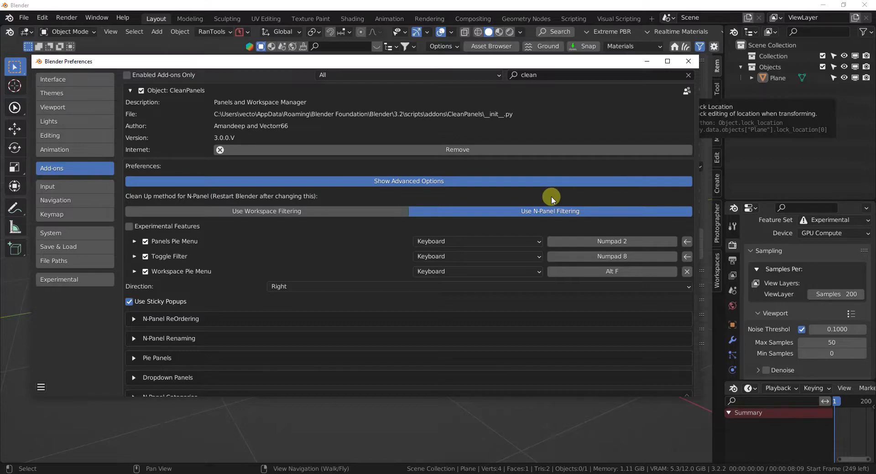
{"action": "mouse_move", "coordinate": [235, 215]}
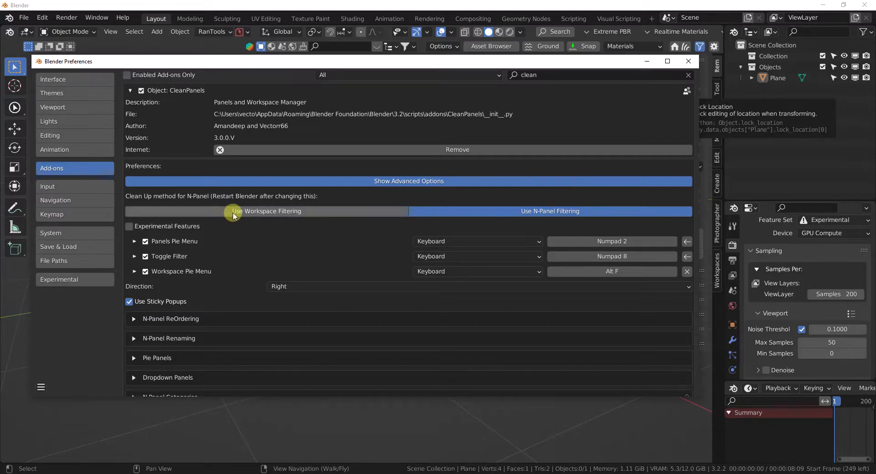
{"action": "left_click", "coordinate": [266, 212]}
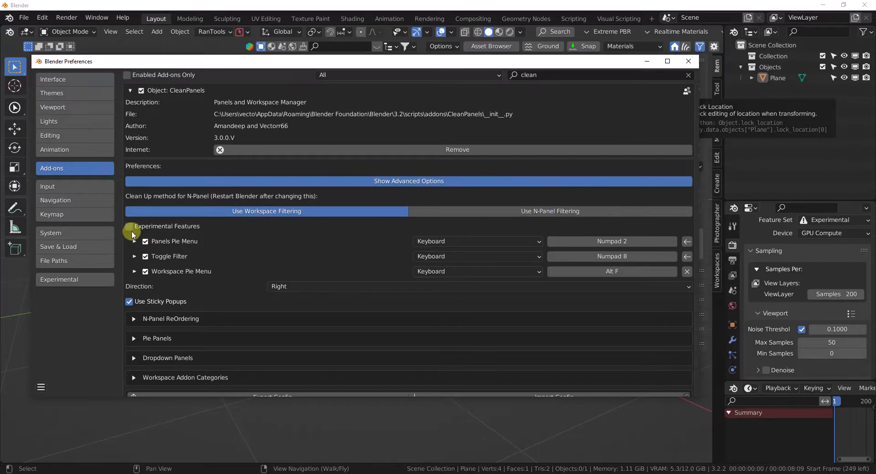
{"action": "left_click", "coordinate": [129, 226]}
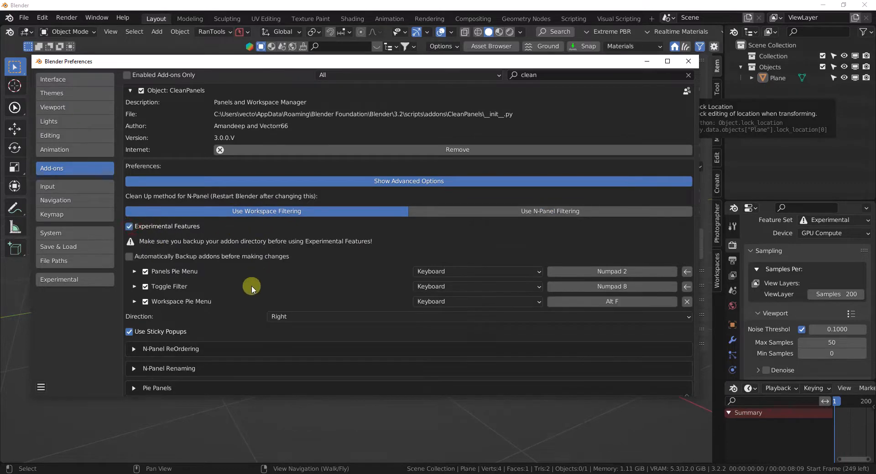
{"action": "scroll", "scroll_direction": "down", "scroll_amount": 3}
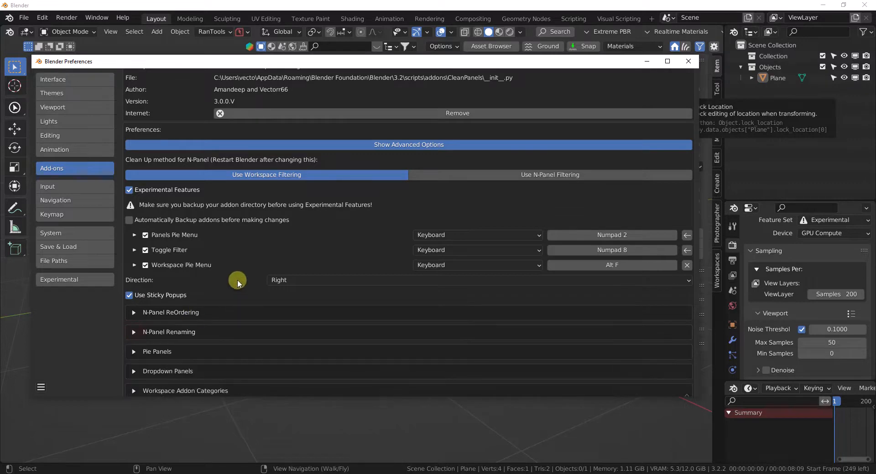
{"action": "mouse_move", "coordinate": [129, 189]}
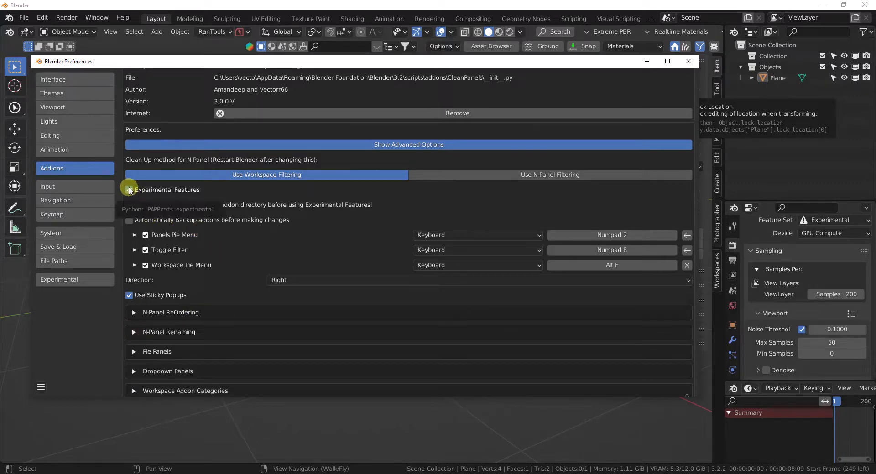
{"action": "left_click", "coordinate": [129, 189]}
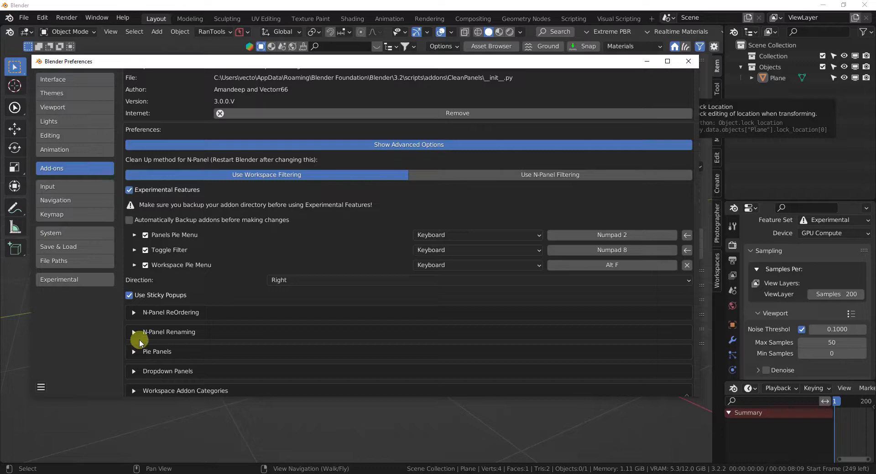
{"action": "mouse_move", "coordinate": [144, 296]}
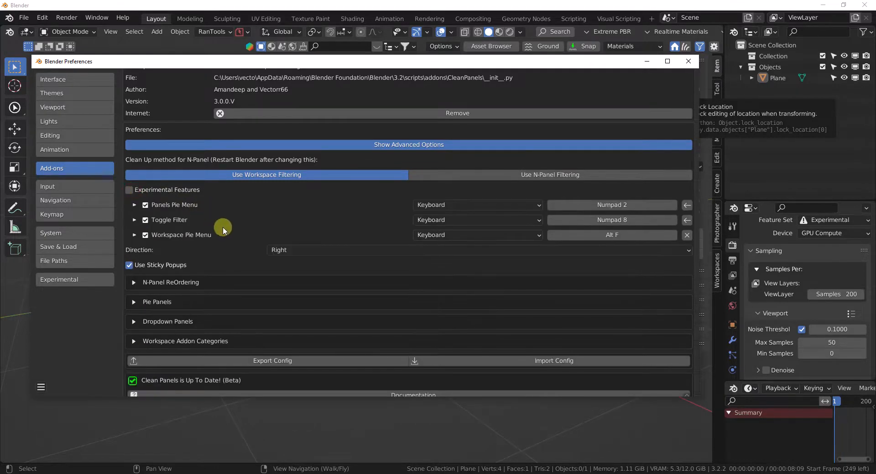
{"action": "mouse_move", "coordinate": [235, 202]}
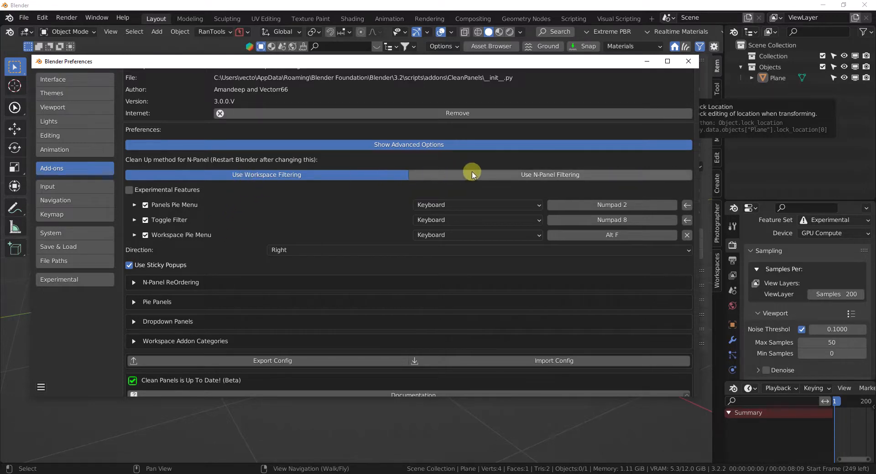
{"action": "left_click", "coordinate": [549, 175]}
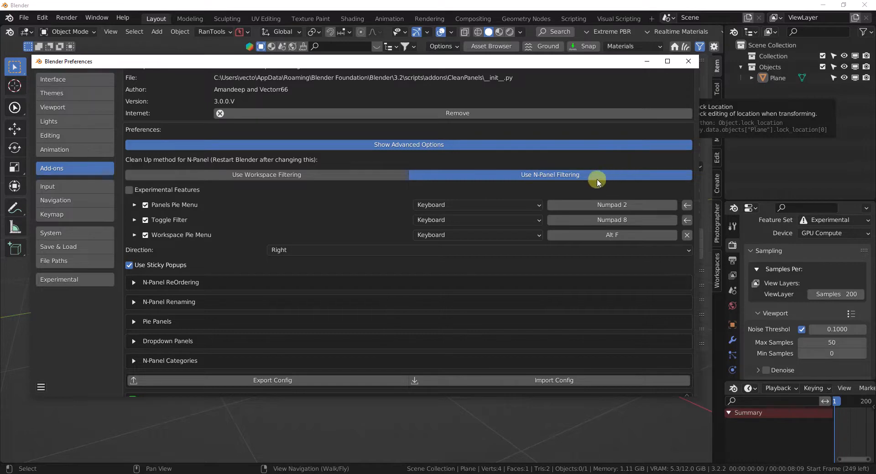
{"action": "mouse_move", "coordinate": [624, 171]}
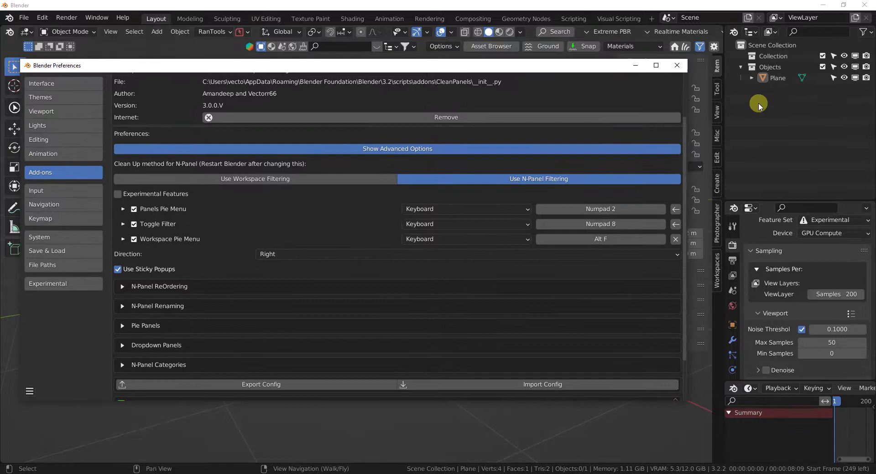
{"action": "mouse_move", "coordinate": [717, 139]}
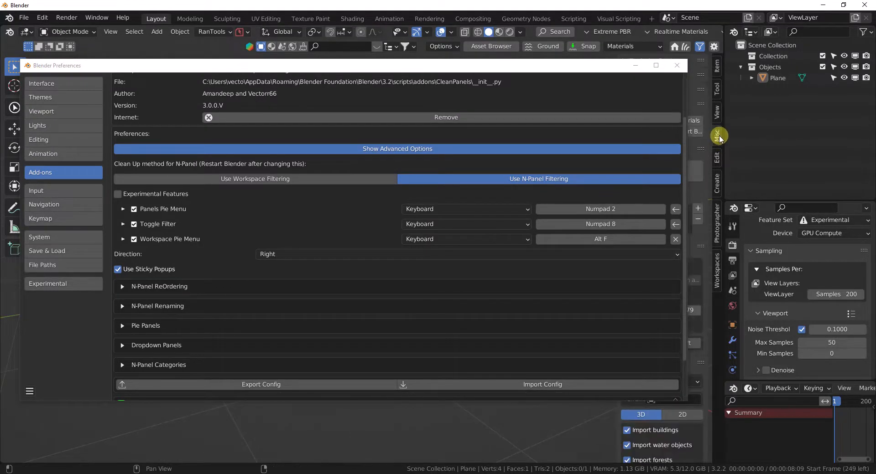
{"action": "mouse_move", "coordinate": [719, 134]}
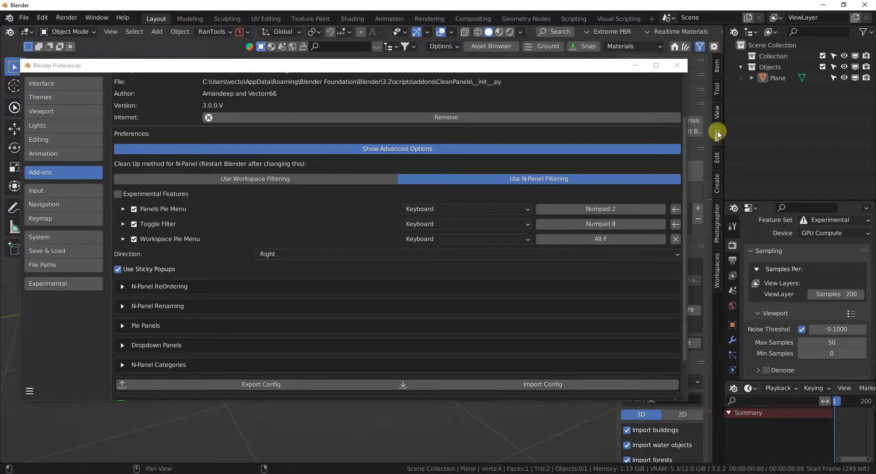
{"action": "mouse_move", "coordinate": [717, 139]}
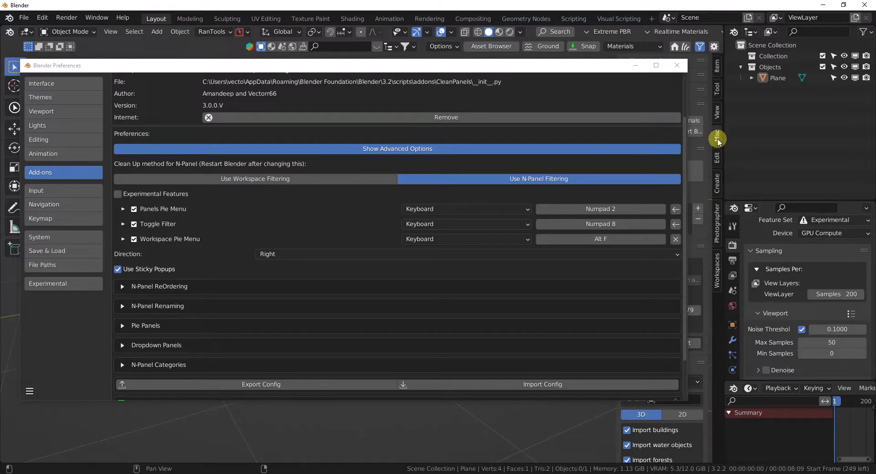
{"action": "mouse_move", "coordinate": [714, 144]}
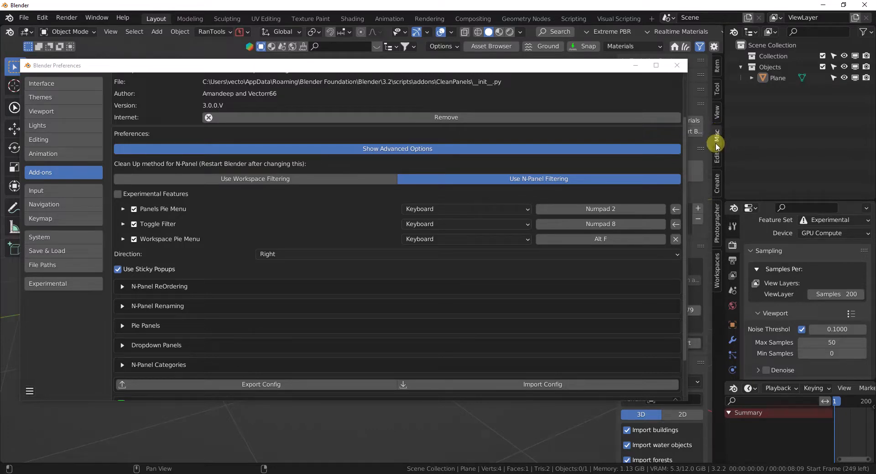
{"action": "mouse_move", "coordinate": [719, 141]}
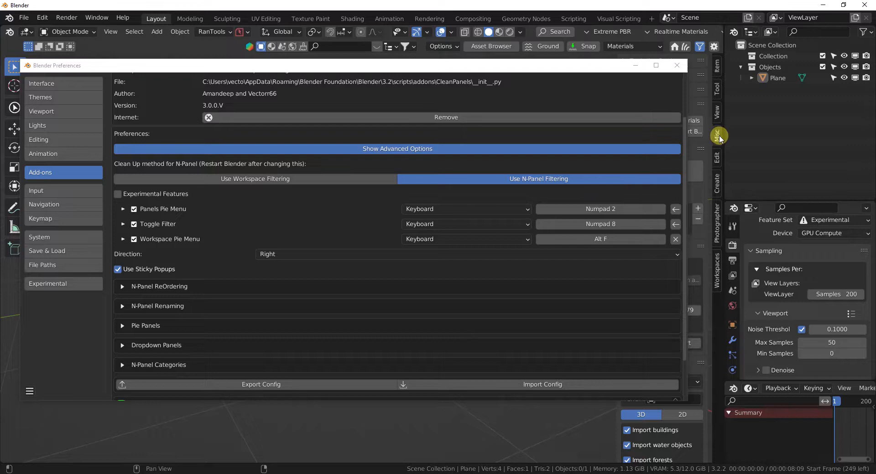
{"action": "mouse_move", "coordinate": [716, 134]}
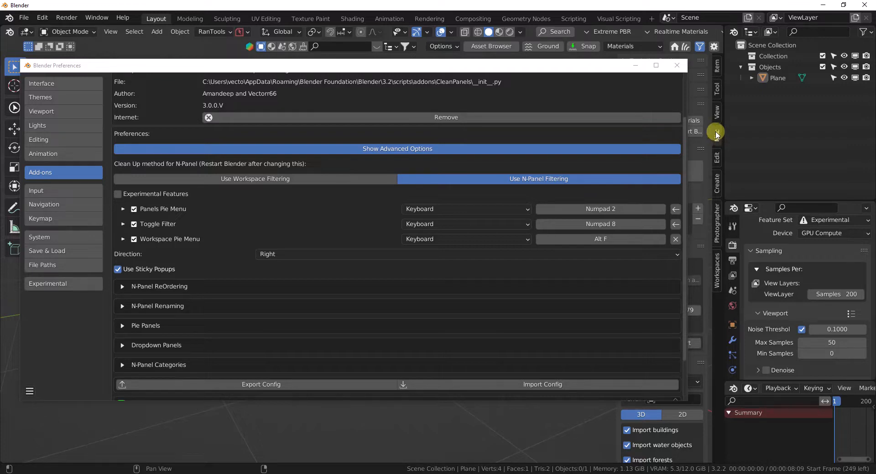
{"action": "mouse_move", "coordinate": [716, 139]}
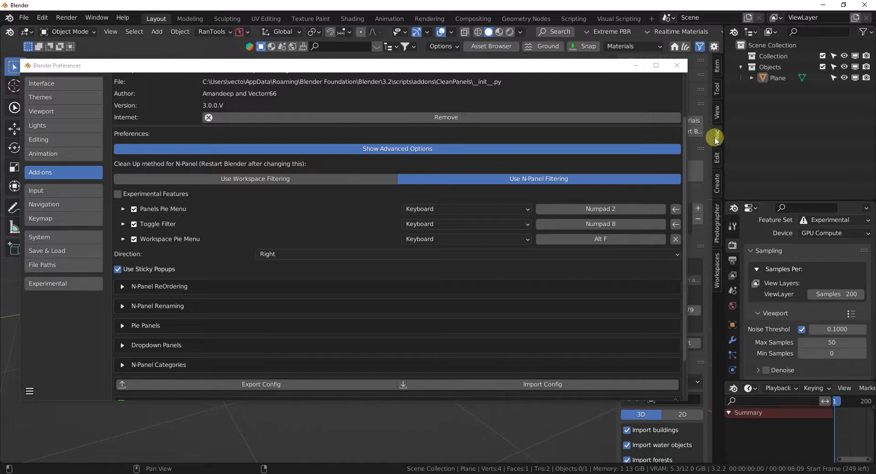
{"action": "mouse_move", "coordinate": [716, 136]}
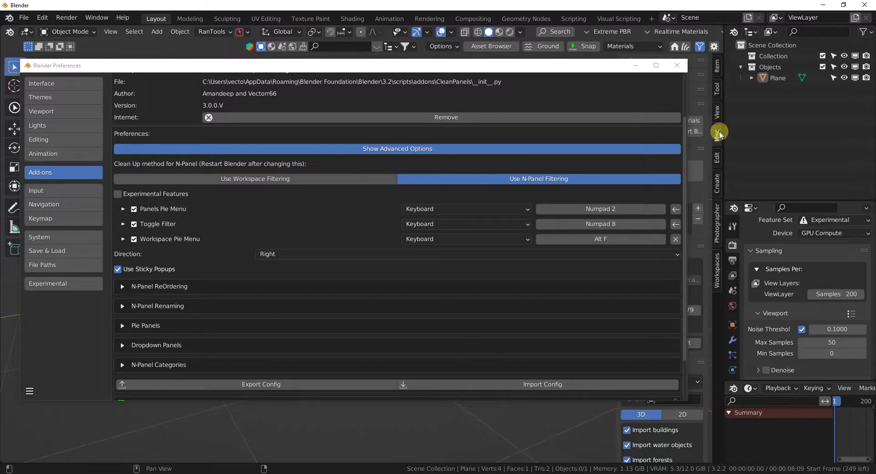
{"action": "mouse_move", "coordinate": [488, 171]}
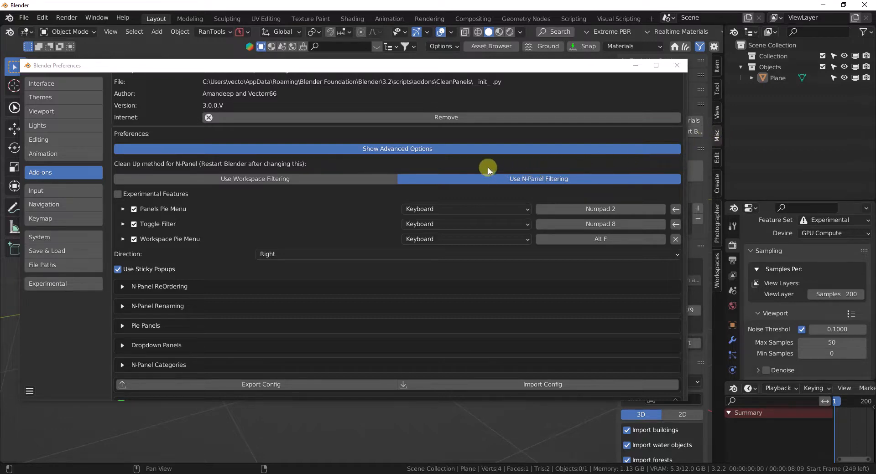
{"action": "mouse_move", "coordinate": [201, 259]}
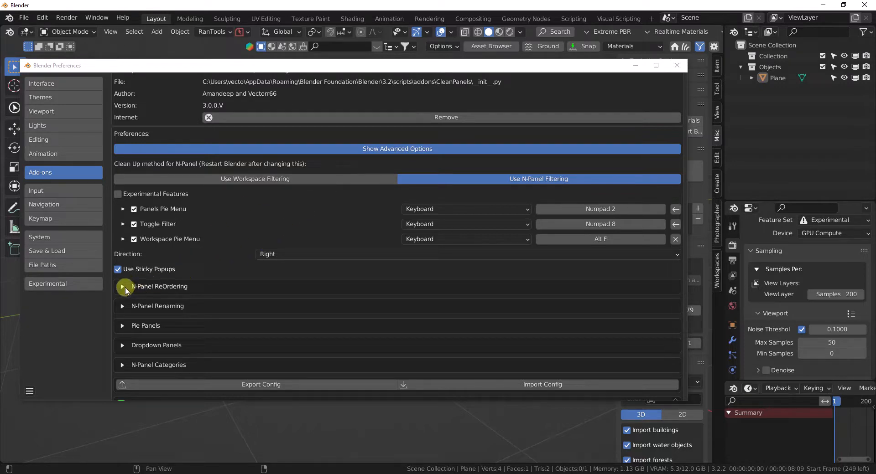
- Expand N-Panel ReOrdering to reveal the tab order HOLT, Workspaces, Easy Cloud, Archipack, Misc
{"action": "left_click", "coordinate": [122, 287]}
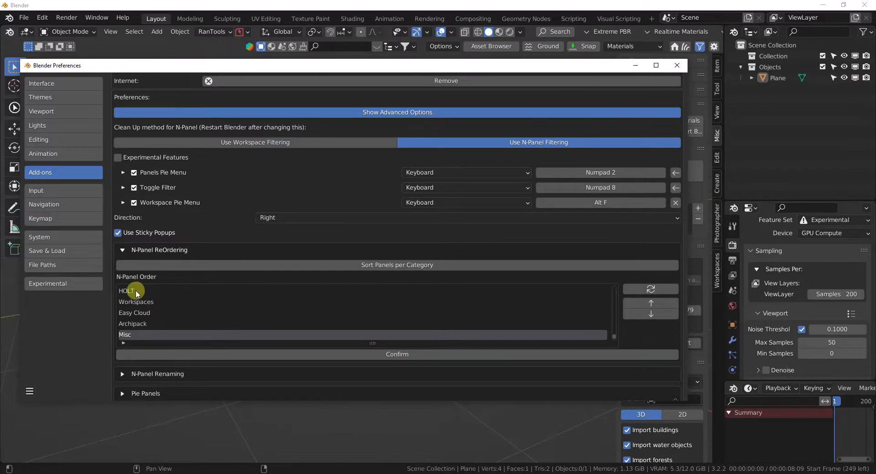
{"action": "mouse_move", "coordinate": [460, 304]}
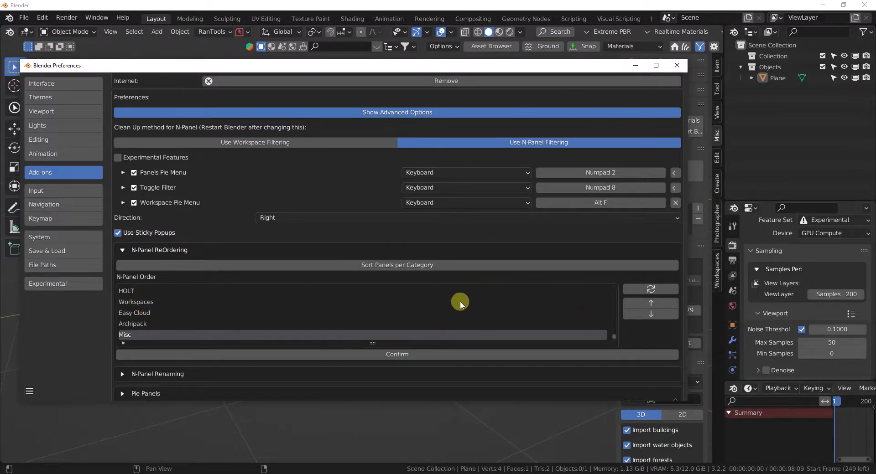
{"action": "mouse_move", "coordinate": [130, 294]}
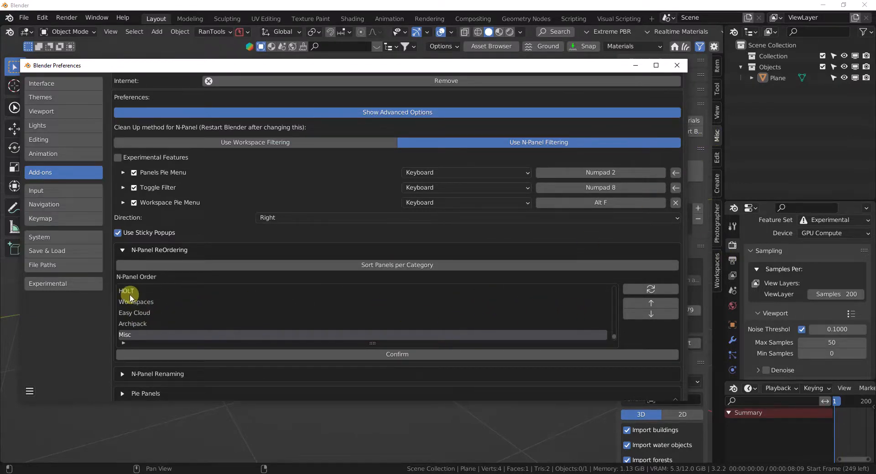
{"action": "mouse_move", "coordinate": [374, 361]}
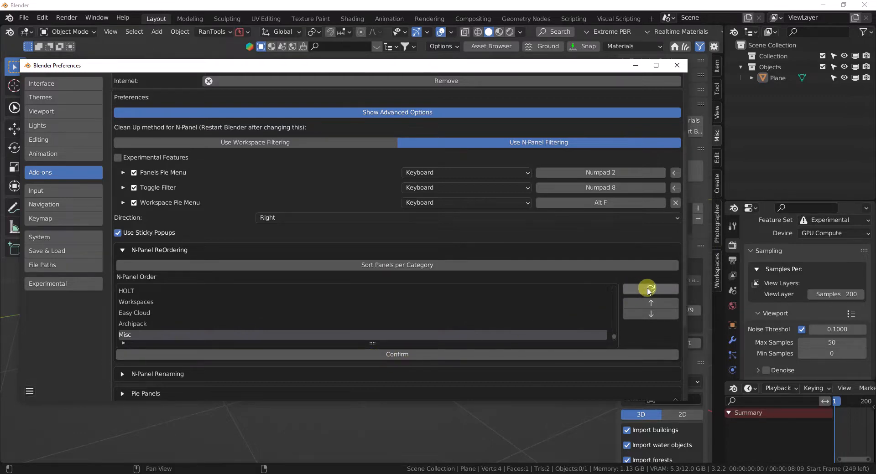
{"action": "mouse_move", "coordinate": [648, 289]}
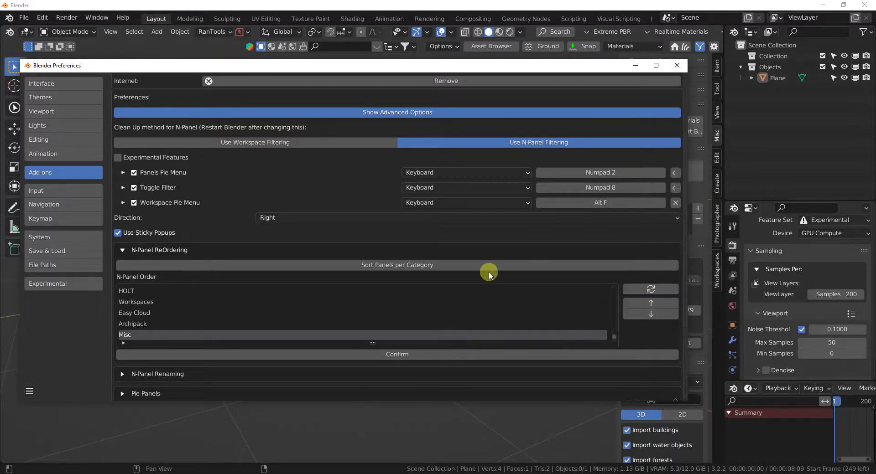
{"action": "mouse_move", "coordinate": [388, 269]}
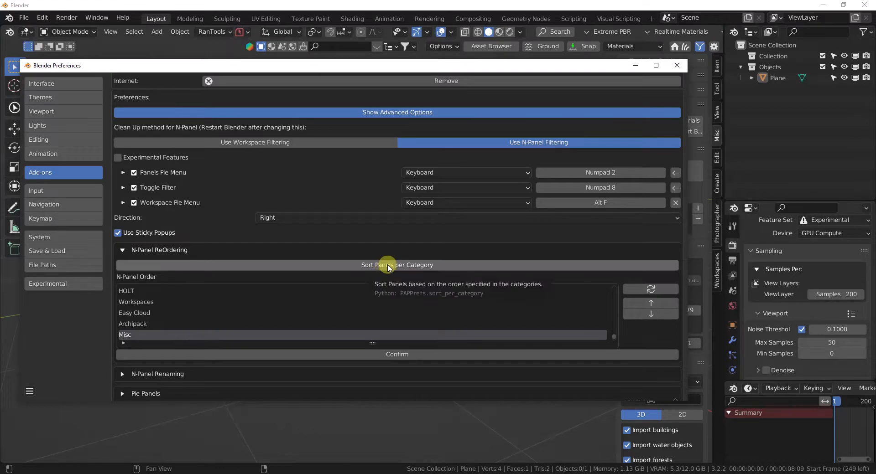
{"action": "mouse_move", "coordinate": [407, 268]}
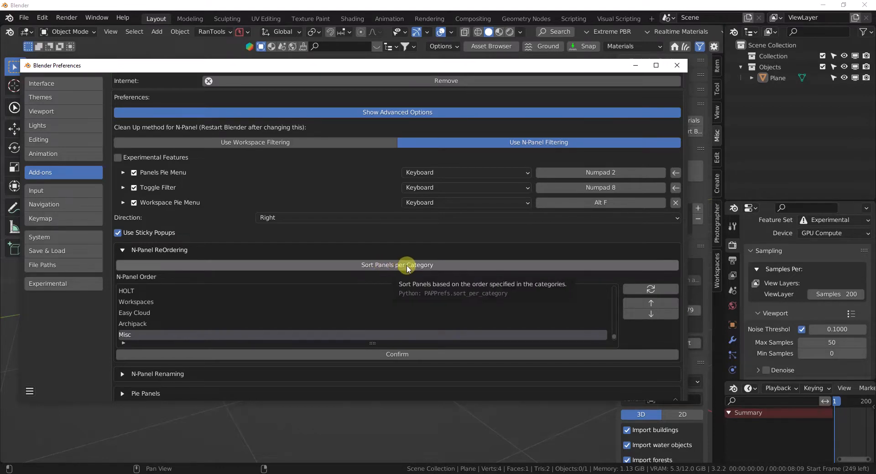
{"action": "mouse_move", "coordinate": [383, 269]}
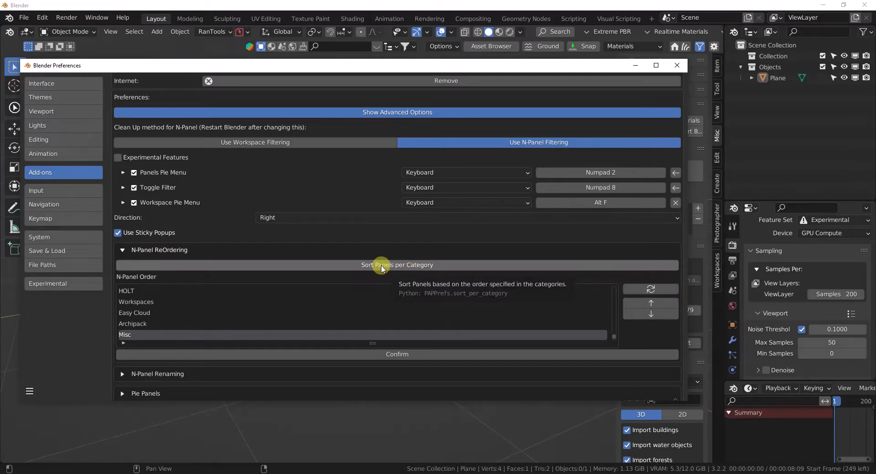
{"action": "mouse_move", "coordinate": [309, 293]}
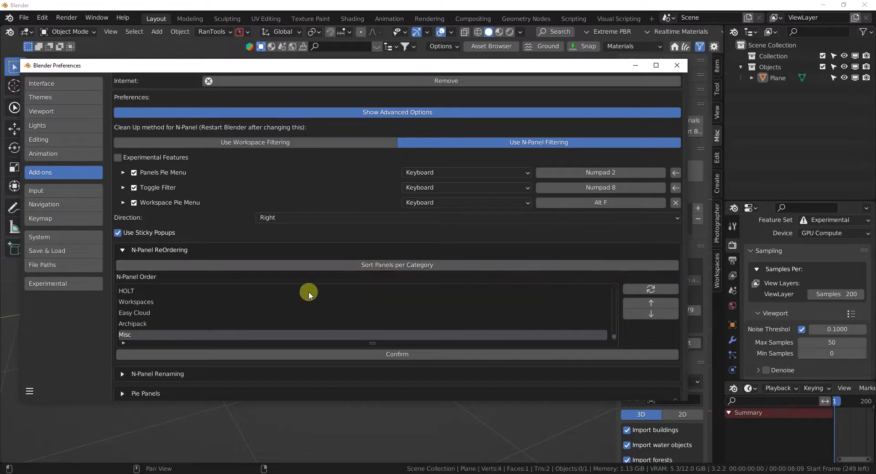
- Scroll to N-Panel Categories and preview the Main category's panel reorder list without changes
{"action": "scroll", "scroll_direction": "down", "scroll_amount": 3}
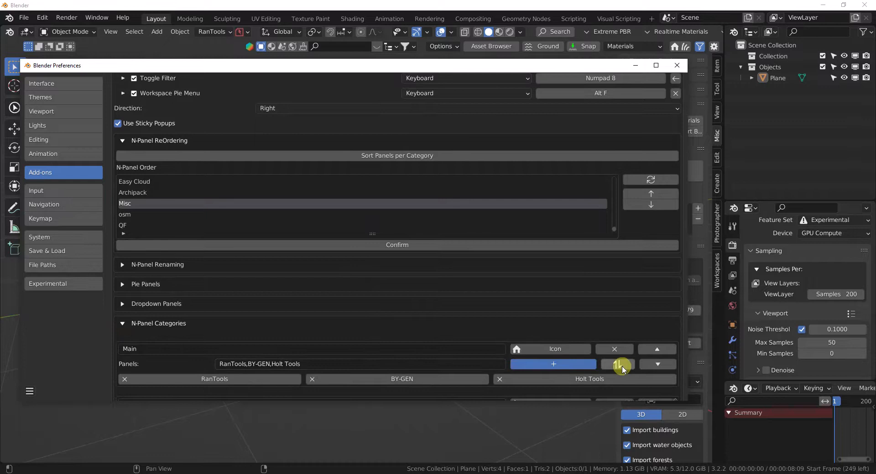
{"action": "left_click", "coordinate": [620, 364]}
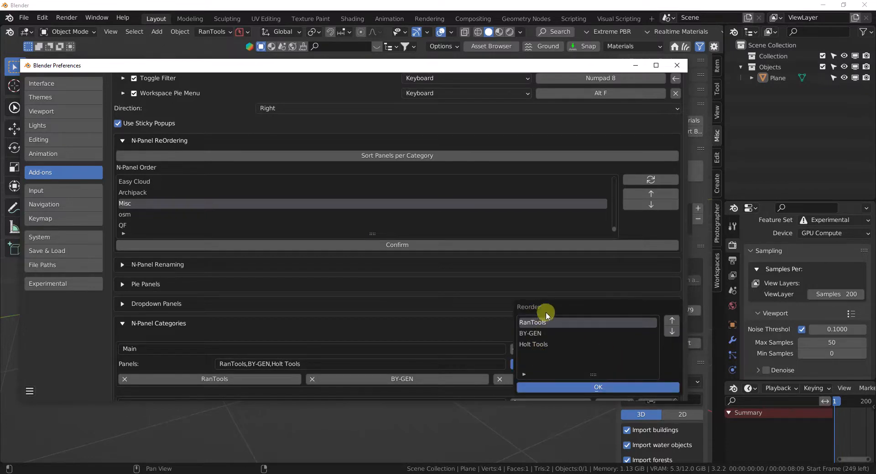
{"action": "left_click", "coordinate": [597, 387]}
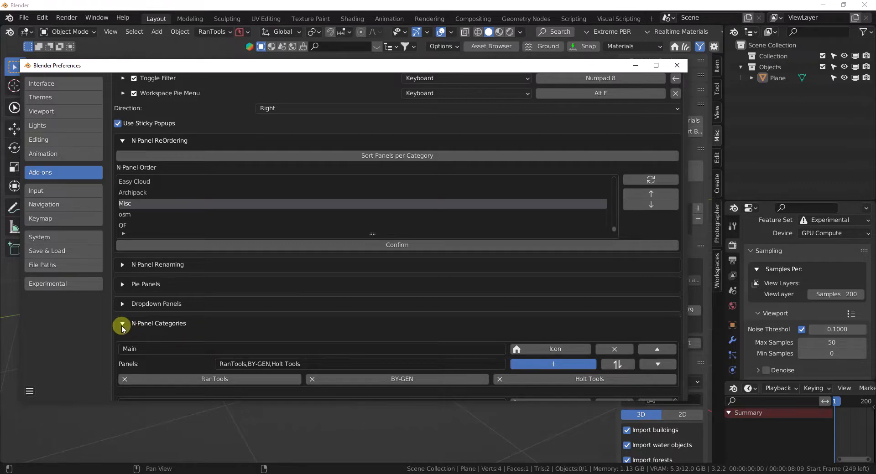
- Scroll back up past N-Panel Renaming toward the CleanPanels add-on header
{"action": "scroll", "scroll_direction": "up", "scroll_amount": 3}
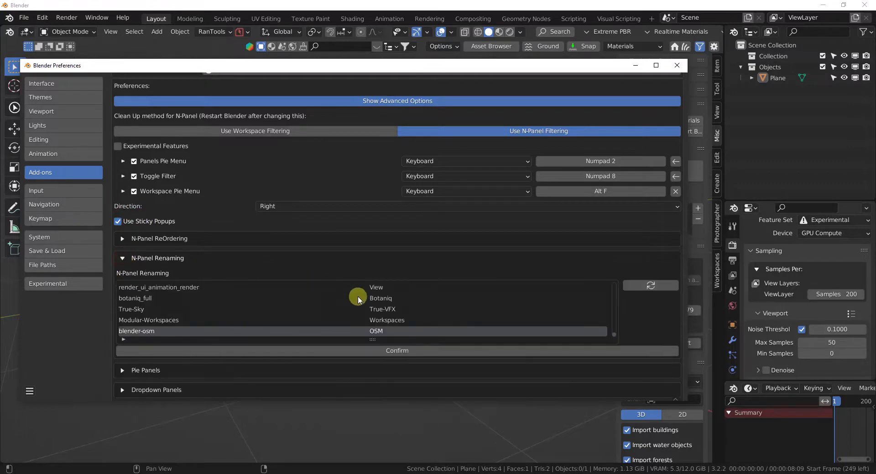
{"action": "mouse_move", "coordinate": [110, 257]}
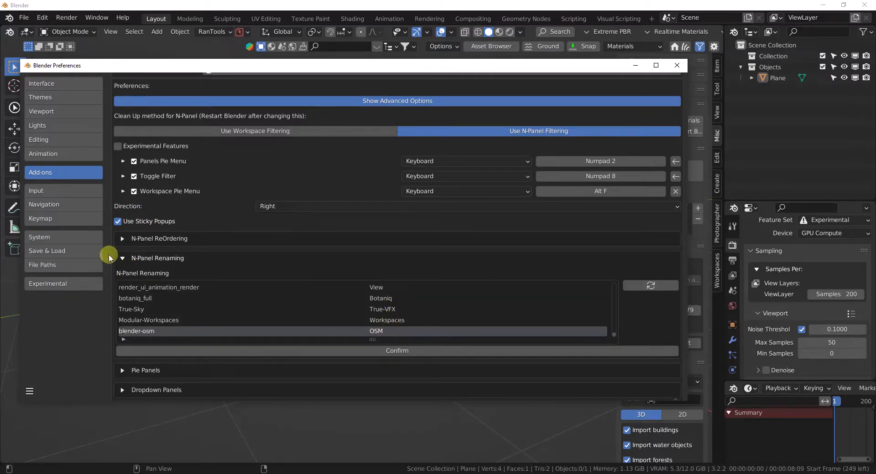
{"action": "mouse_move", "coordinate": [244, 149]}
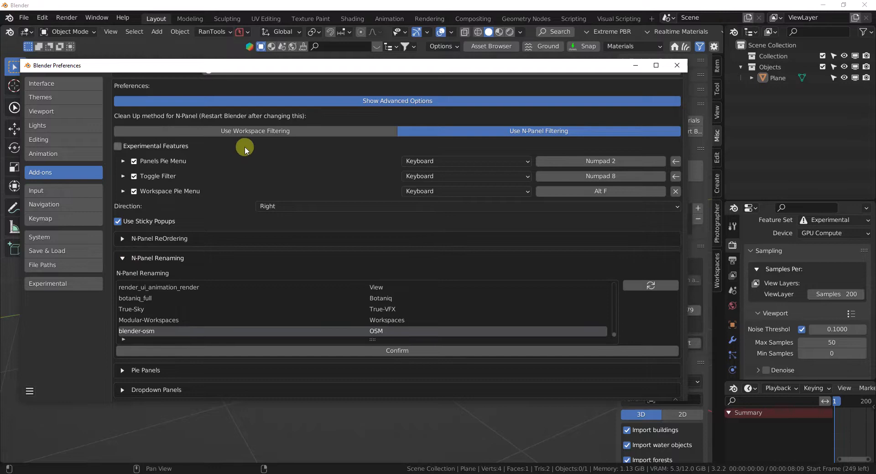
{"action": "mouse_move", "coordinate": [270, 313]}
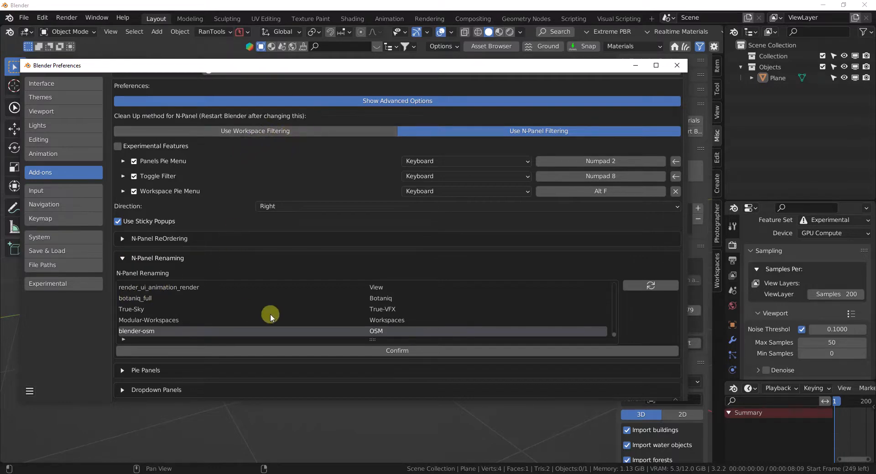
{"action": "mouse_move", "coordinate": [373, 331]}
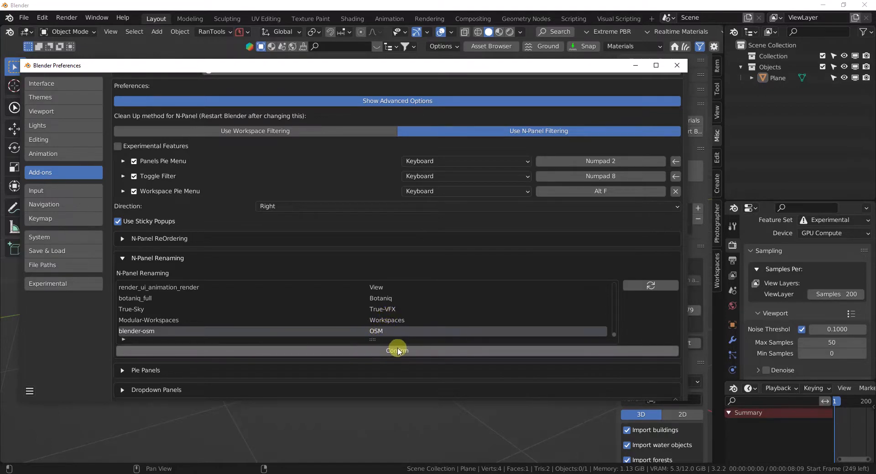
{"action": "mouse_move", "coordinate": [412, 323]}
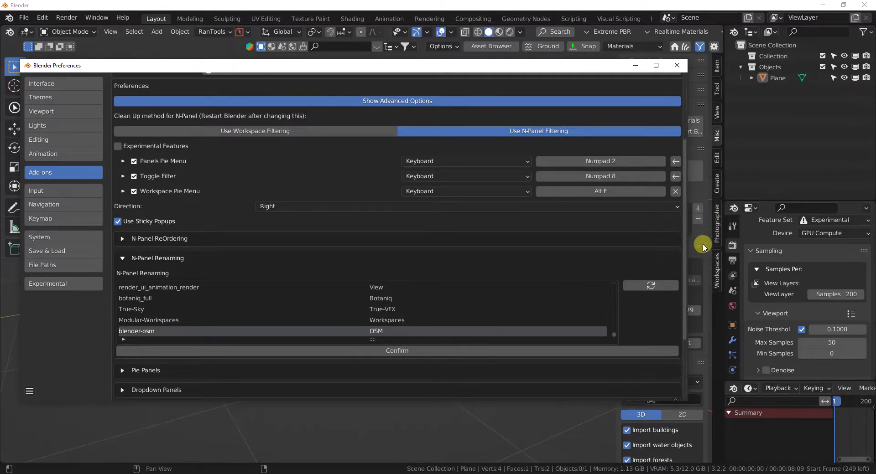
{"action": "mouse_move", "coordinate": [357, 186]}
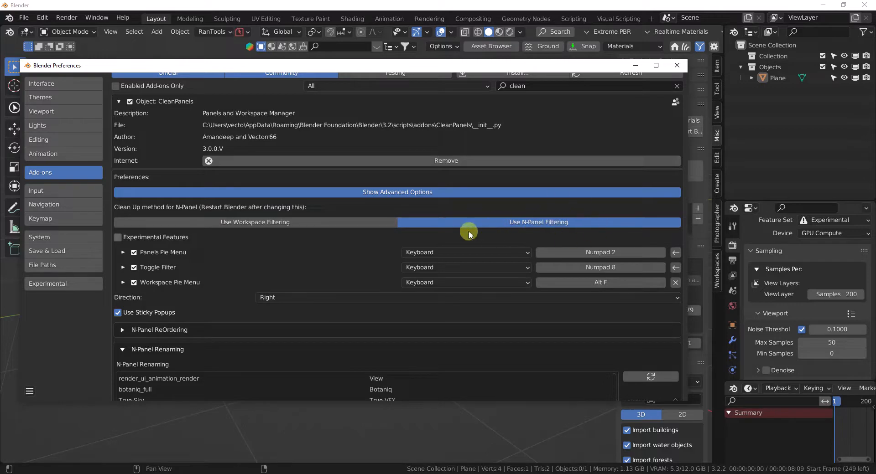
{"action": "mouse_move", "coordinate": [574, 212]}
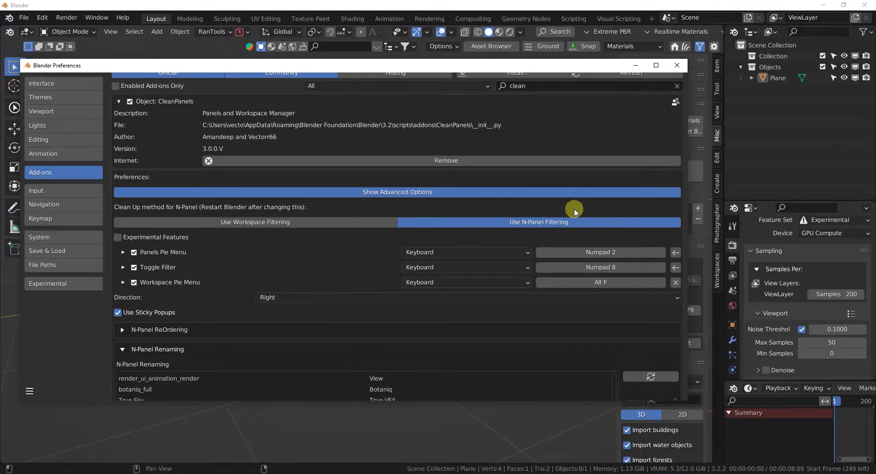
{"action": "mouse_move", "coordinate": [386, 199]}
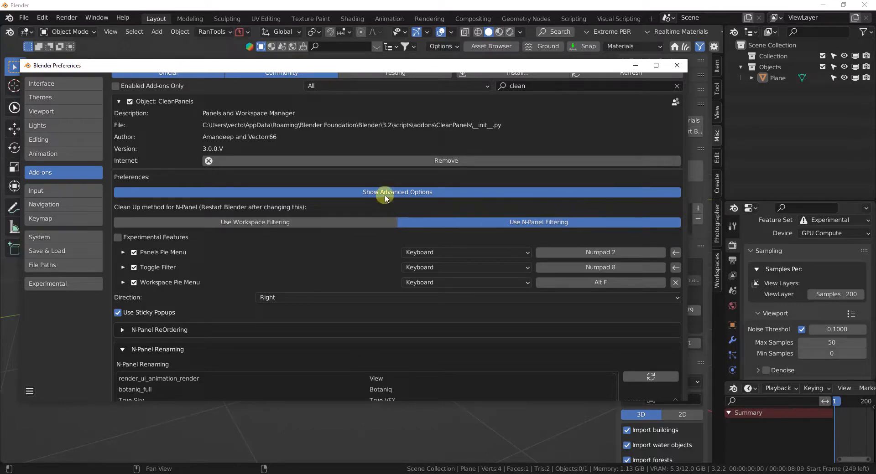
{"action": "mouse_move", "coordinate": [397, 191]}
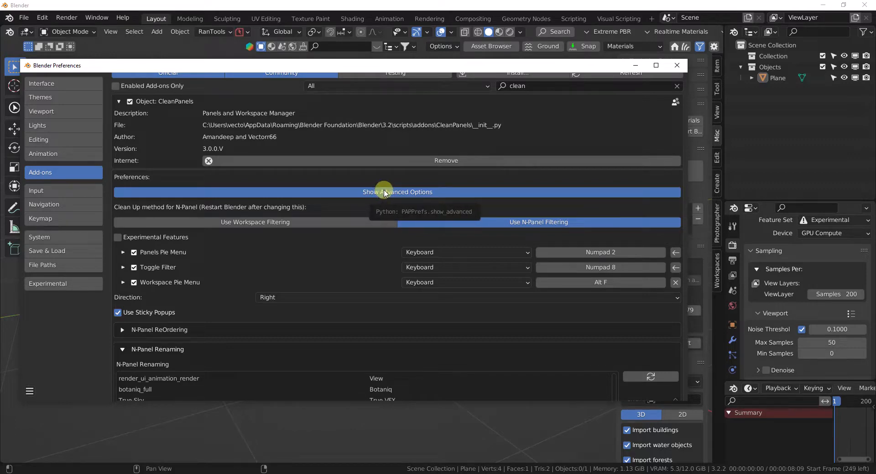
- Turn off Show Advanced Options to hide clean-up, reordering and renaming settings
{"action": "left_click", "coordinate": [397, 191]}
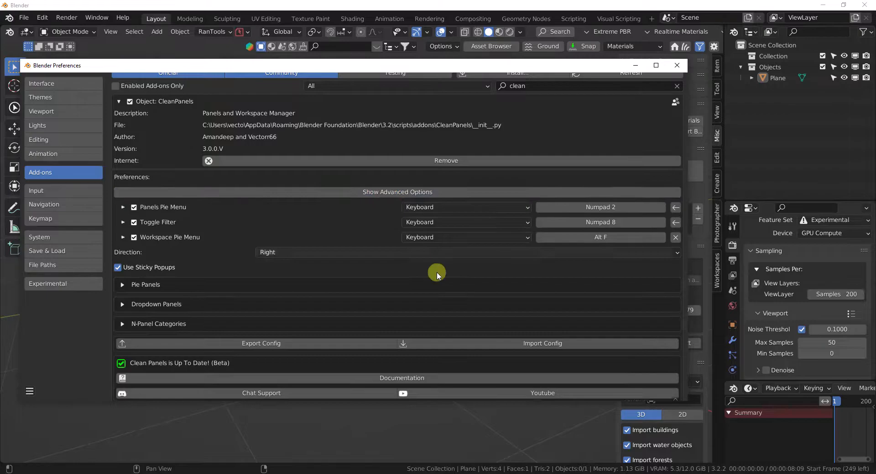